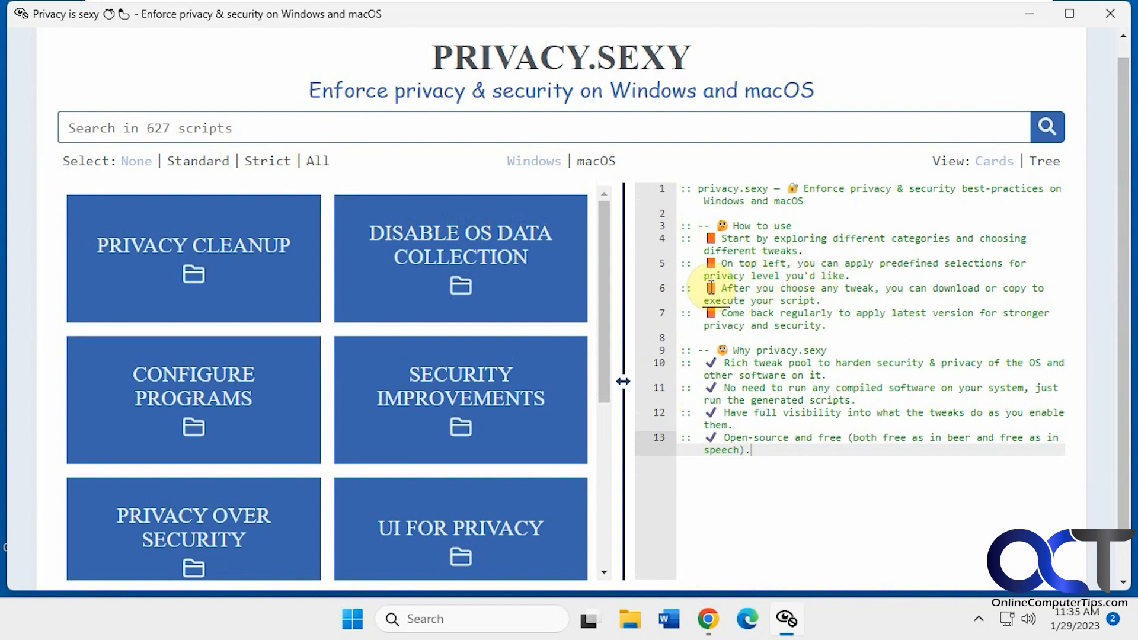
pyautogui.moveTo(684, 263)
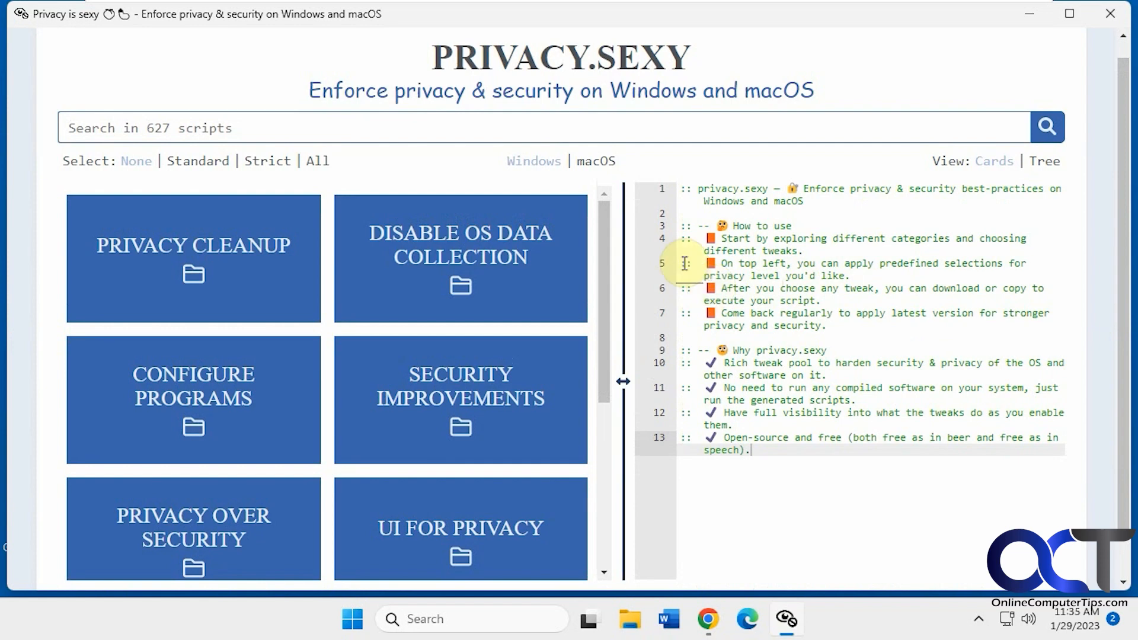
# Switch the script collection to macOS and back to Windows.
pyautogui.click(597, 160)
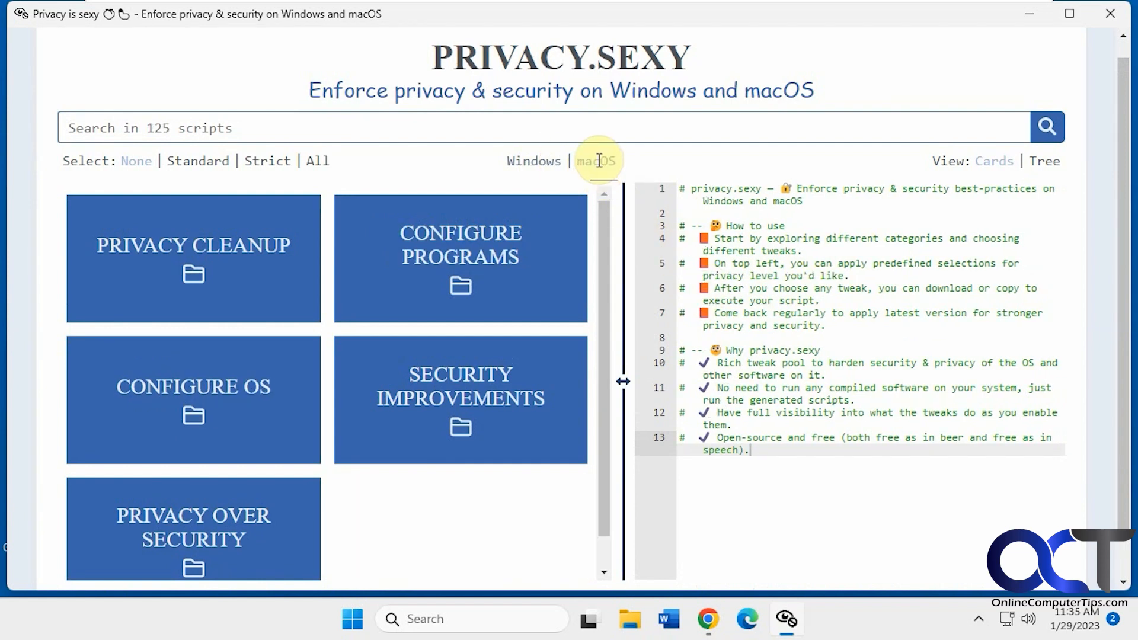
pyautogui.click(533, 160)
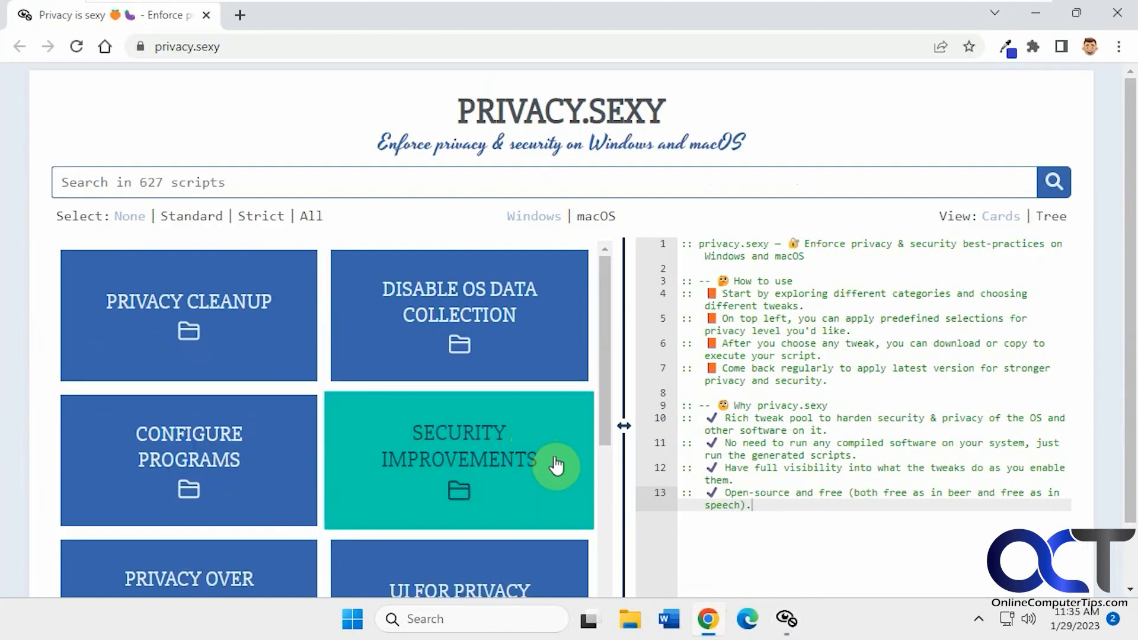
pyautogui.moveTo(660, 577)
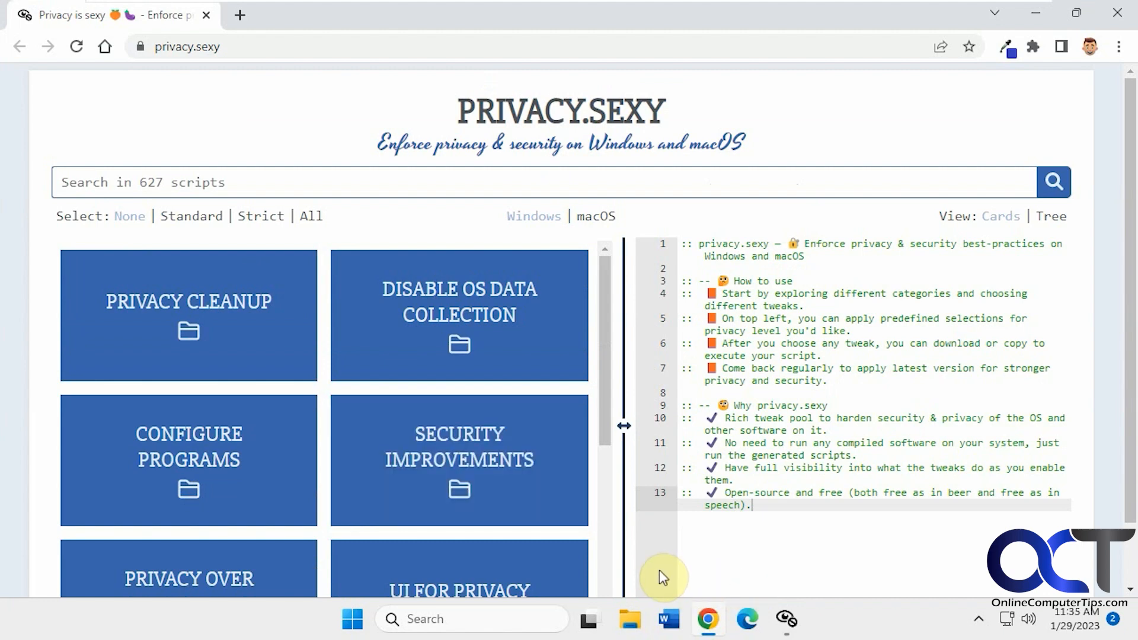
pyautogui.moveTo(650, 381)
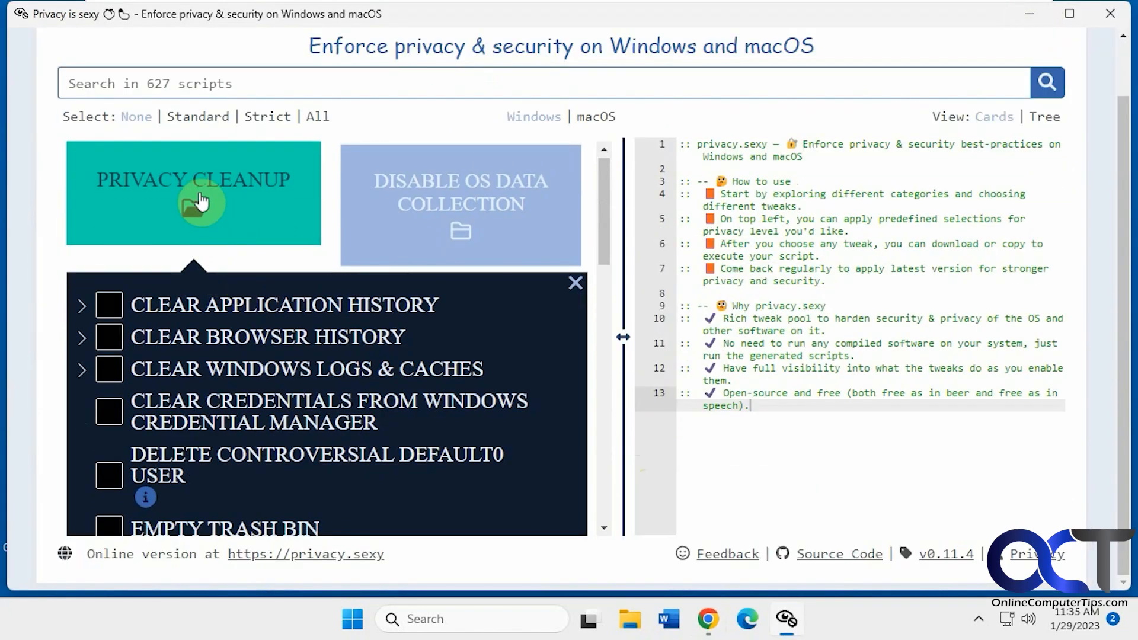
# Browse the Privacy Cleanup application-history scripts, then close that category.
pyautogui.click(82, 304)
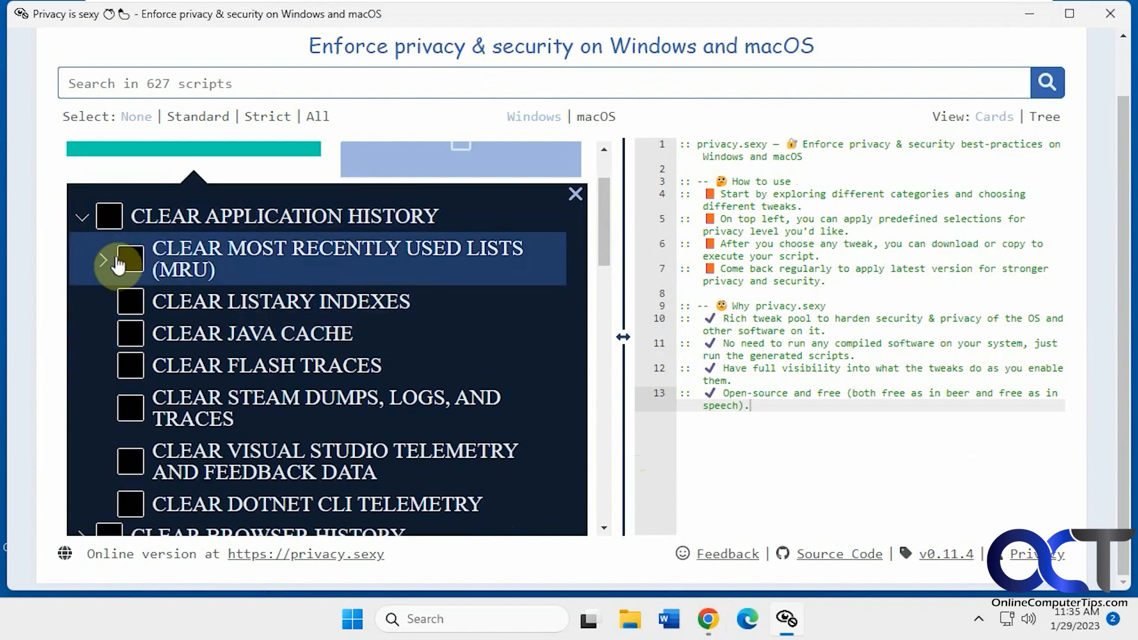
pyautogui.click(102, 260)
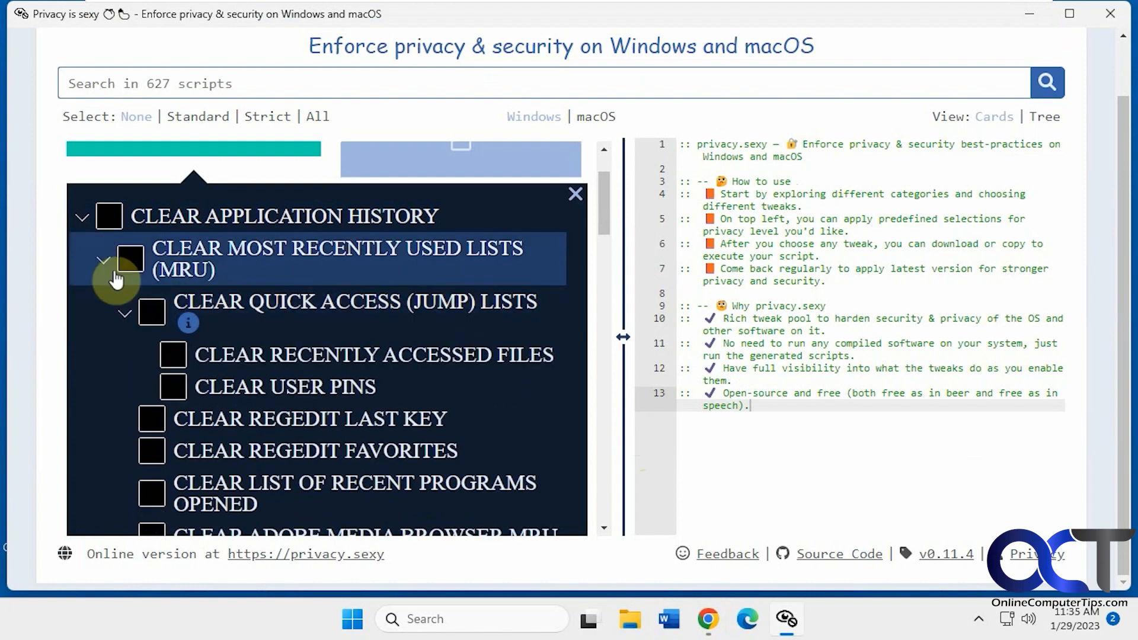
pyautogui.click(104, 260)
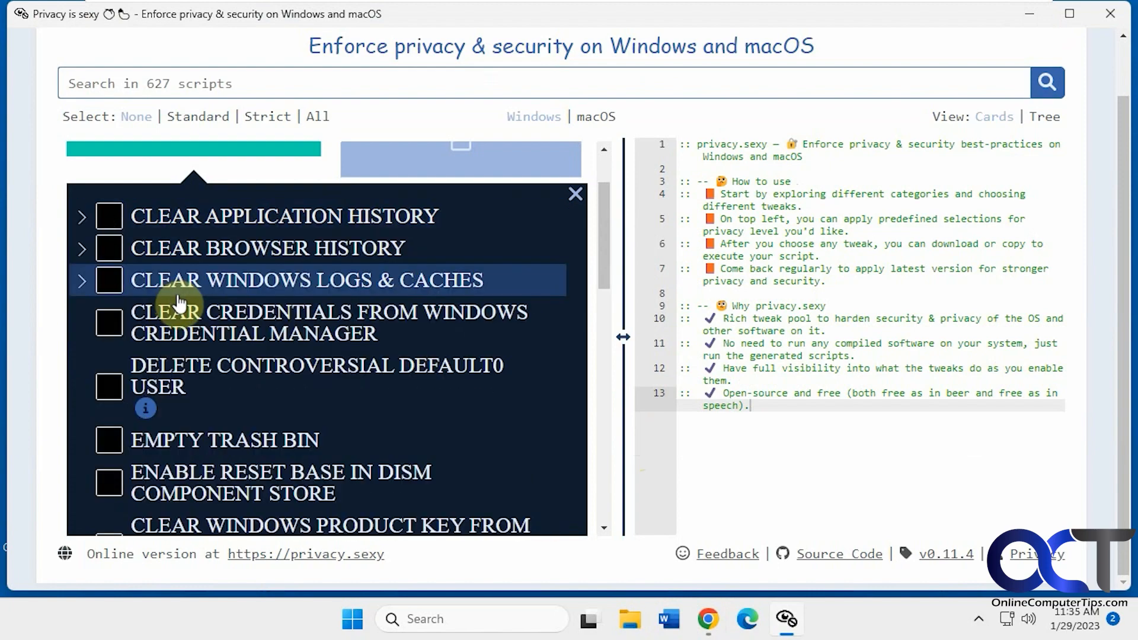
pyautogui.click(573, 194)
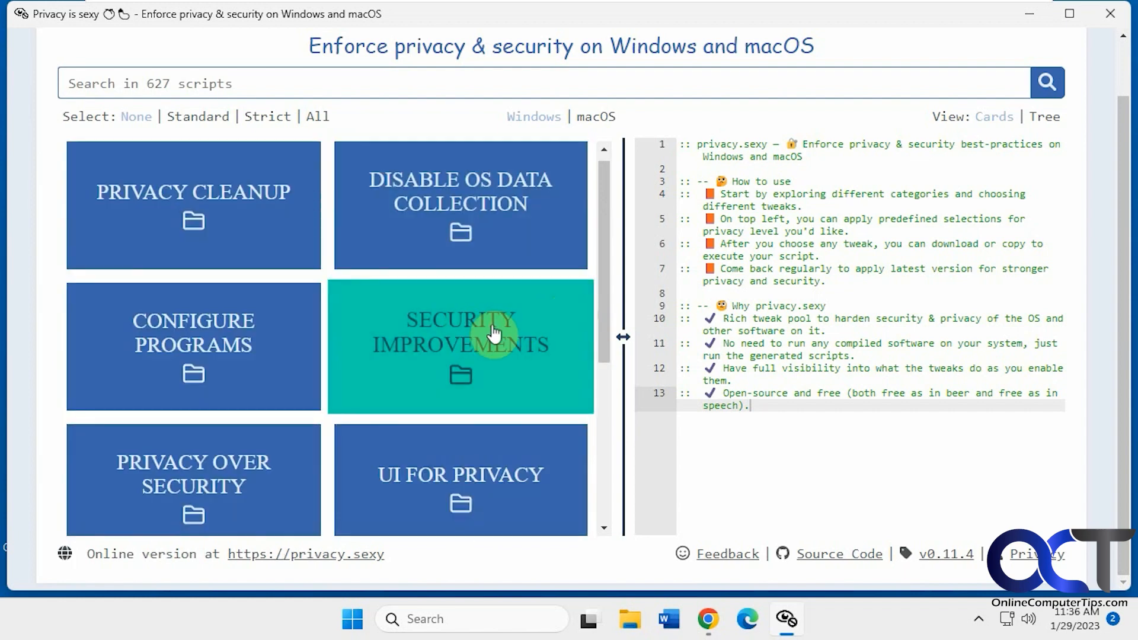
# Bring up the Privacy Over Security category with its Disable Windows Defender scripts.
pyautogui.scroll(-3)
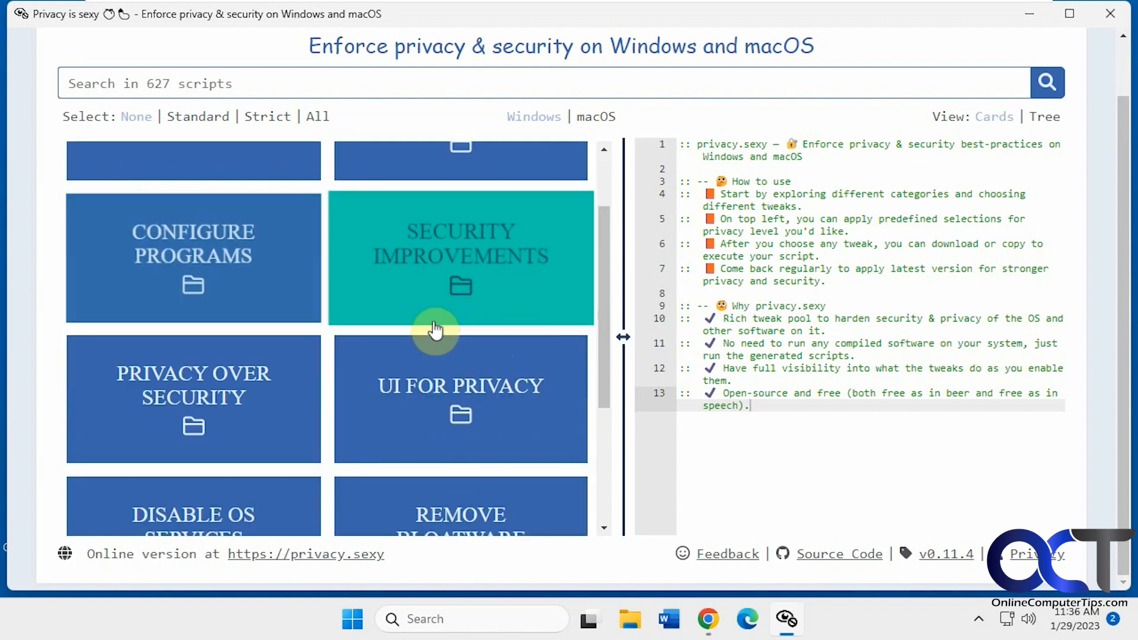
pyautogui.scroll(-3)
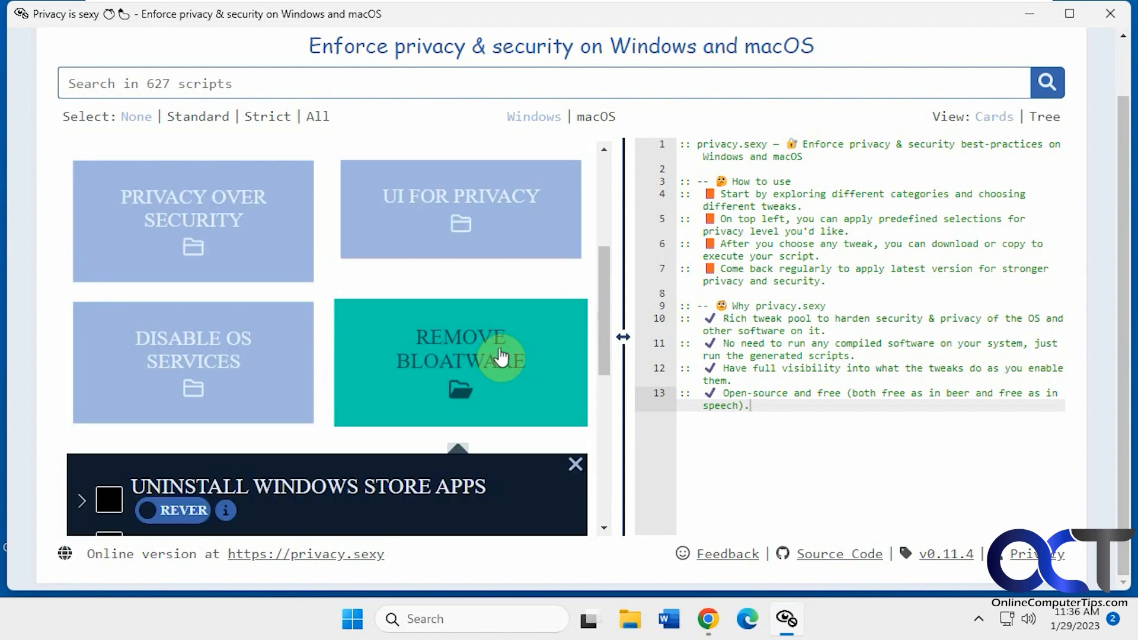
pyautogui.click(460, 363)
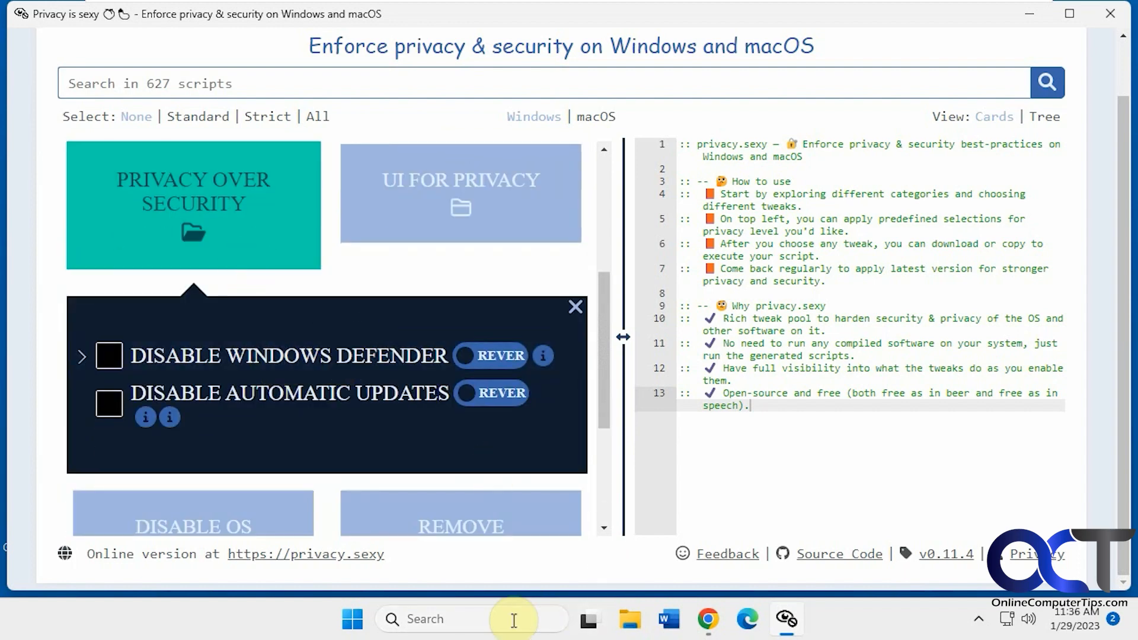
# Check in Windows Defender Firewall that the firewall is On for the public network, then close it.
pyautogui.write('window')
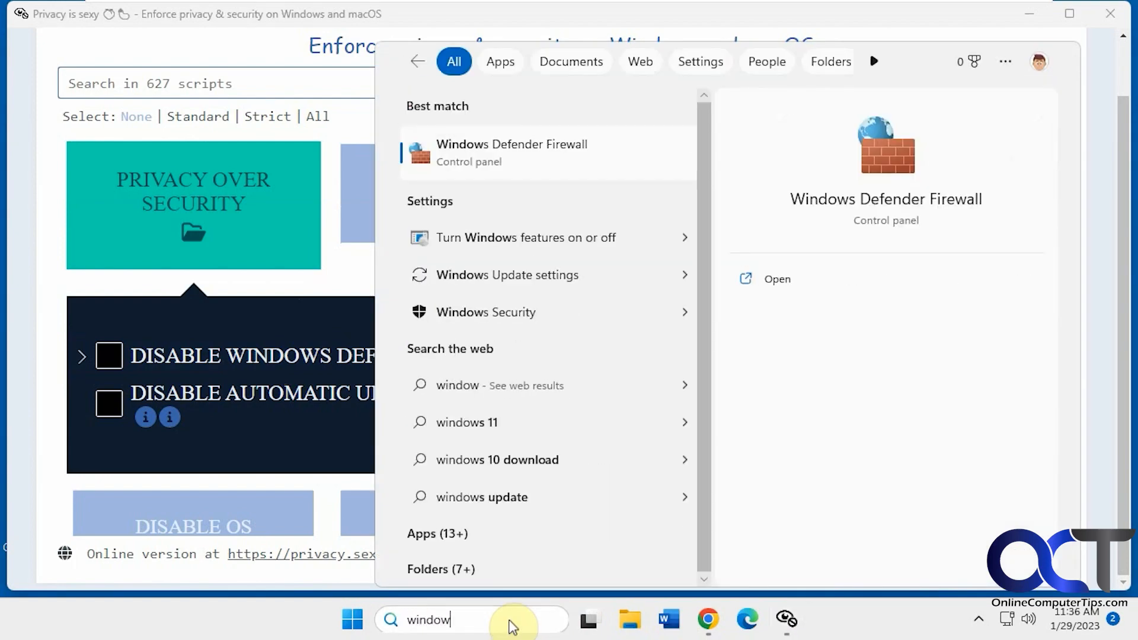
pyautogui.click(509, 153)
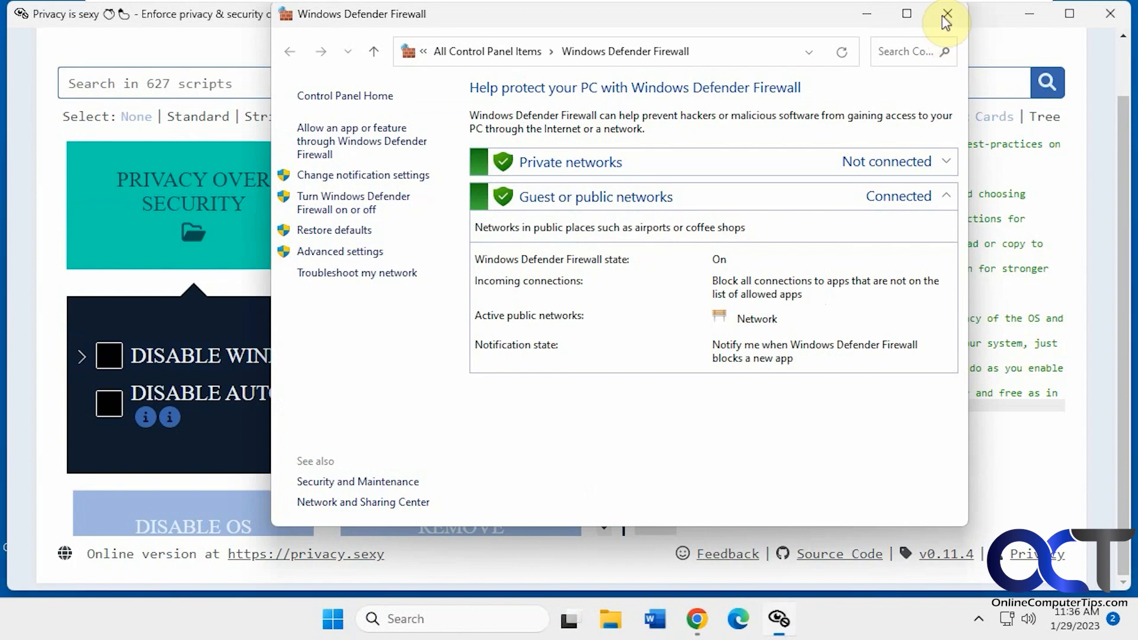
pyautogui.click(945, 15)
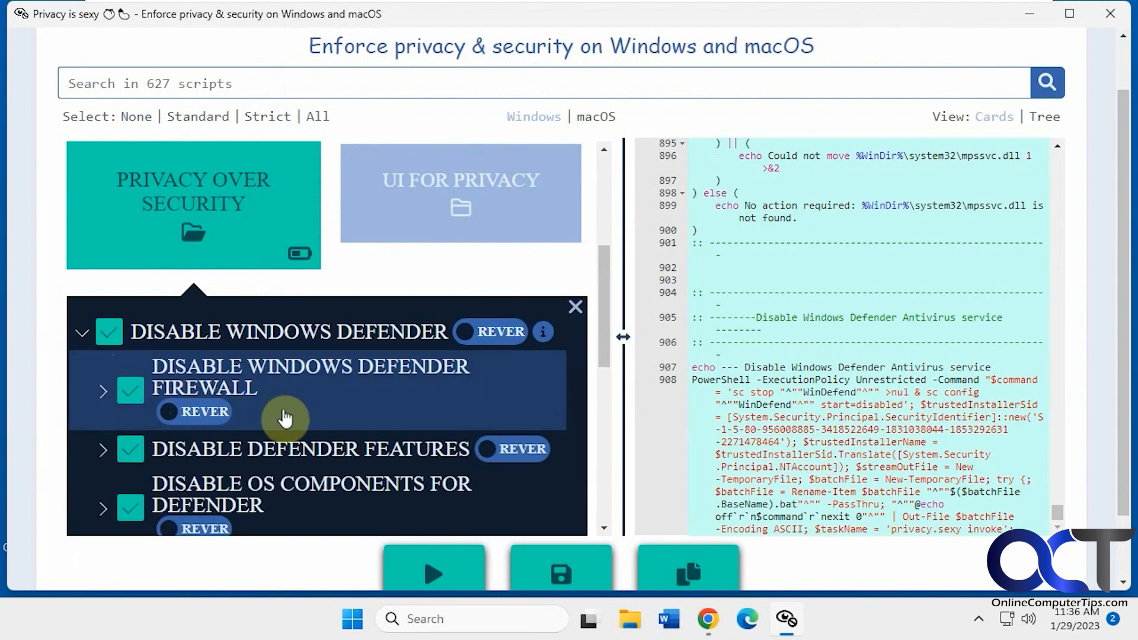
# Run the Disable Windows Defender script as administrator and dismiss the firewall-off notification.
pyautogui.scroll(-3)
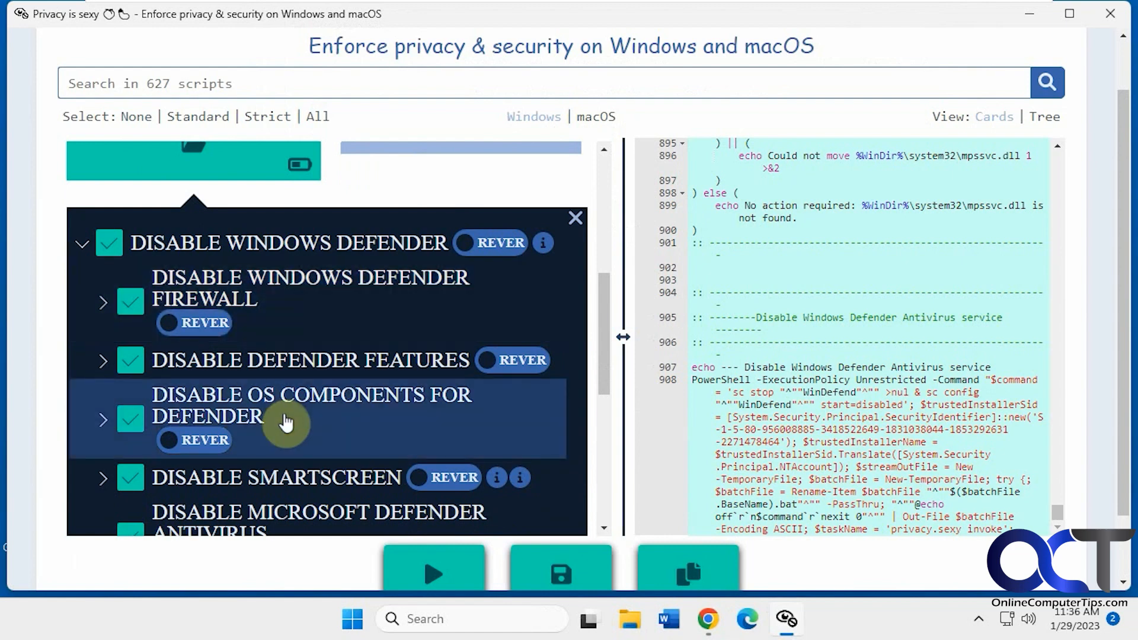
pyautogui.moveTo(434, 574)
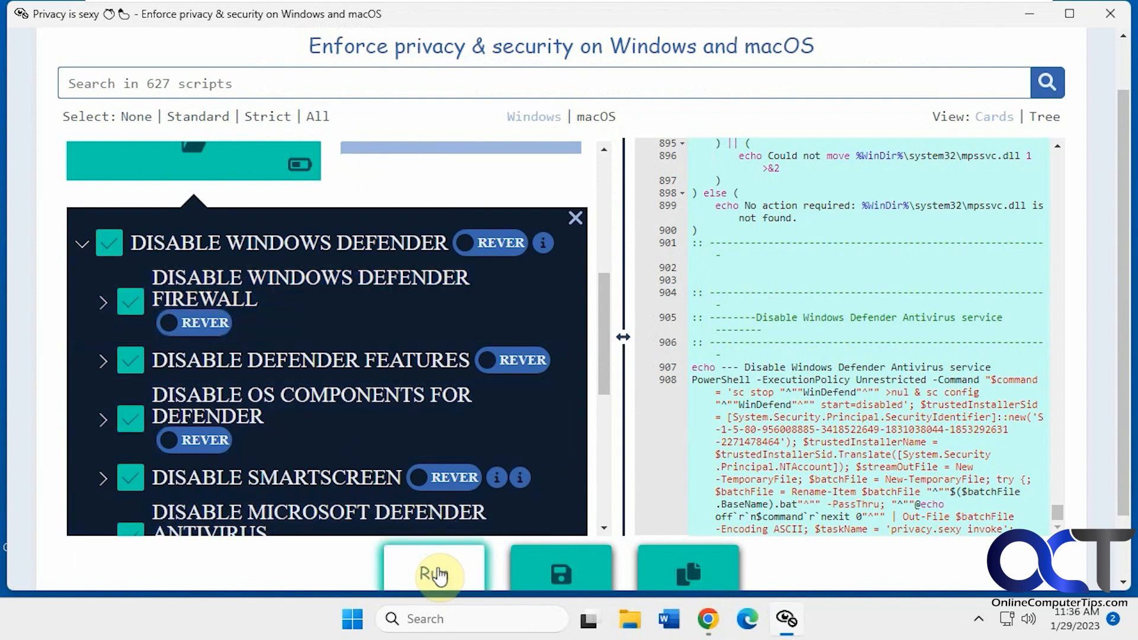
pyautogui.click(434, 574)
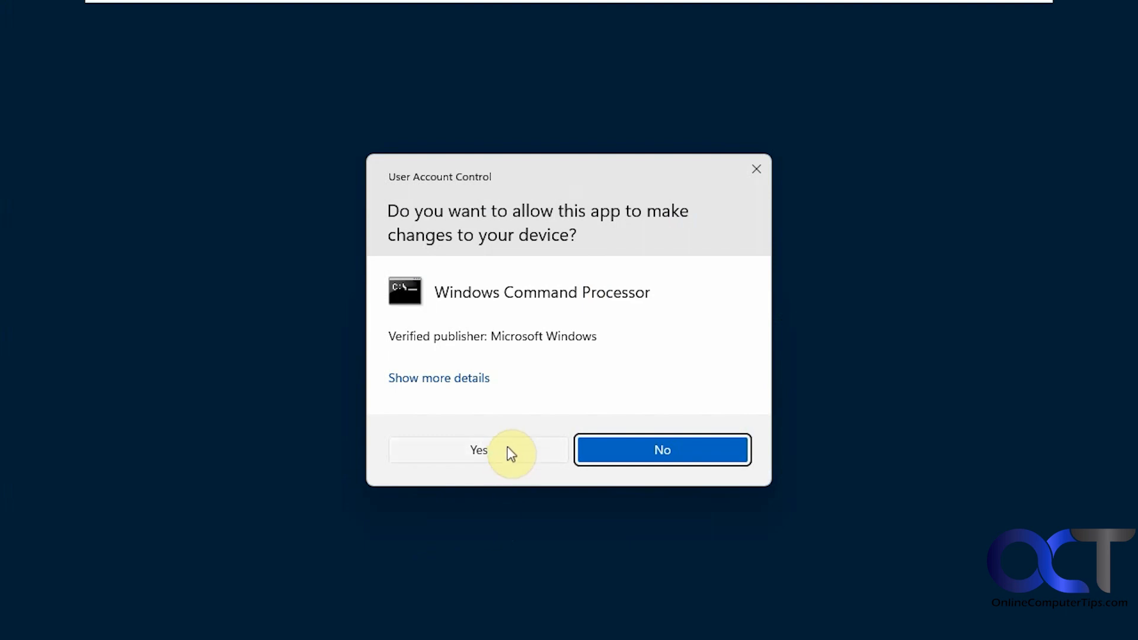
pyautogui.click(478, 451)
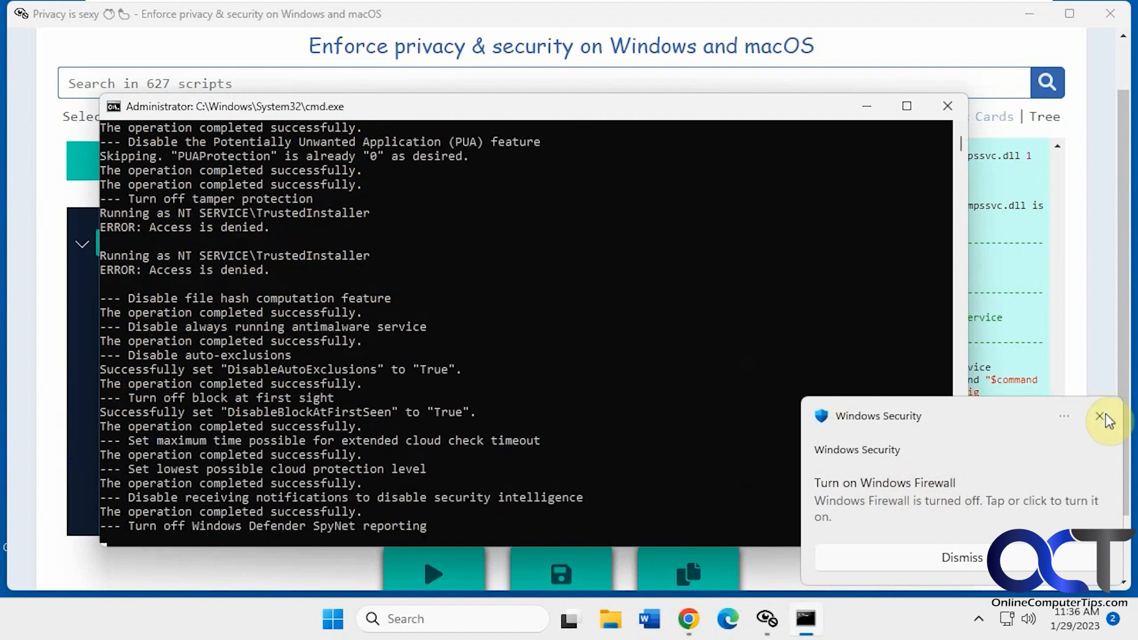
pyautogui.click(1100, 420)
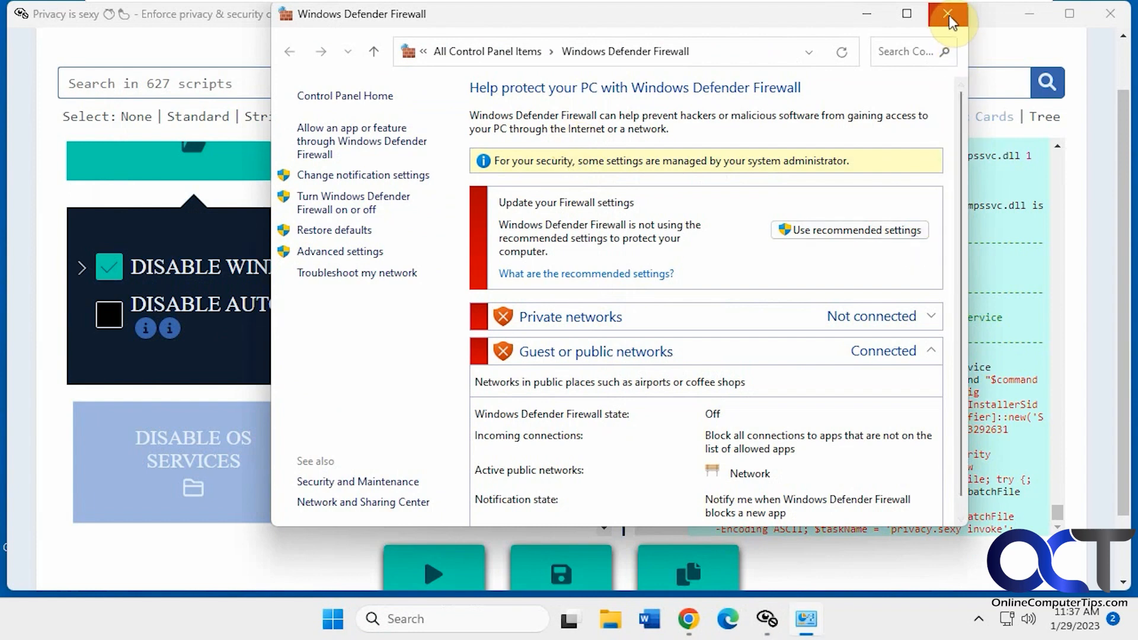
# Run the revert version of Disable Windows Defender with administrator rights.
pyautogui.click(947, 14)
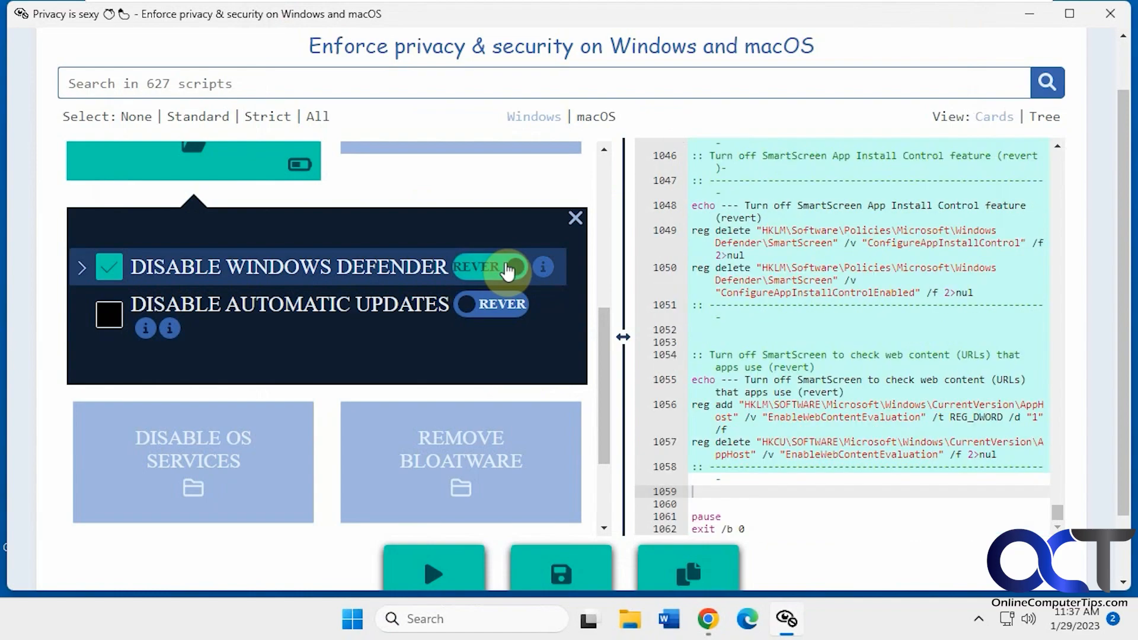
pyautogui.click(434, 574)
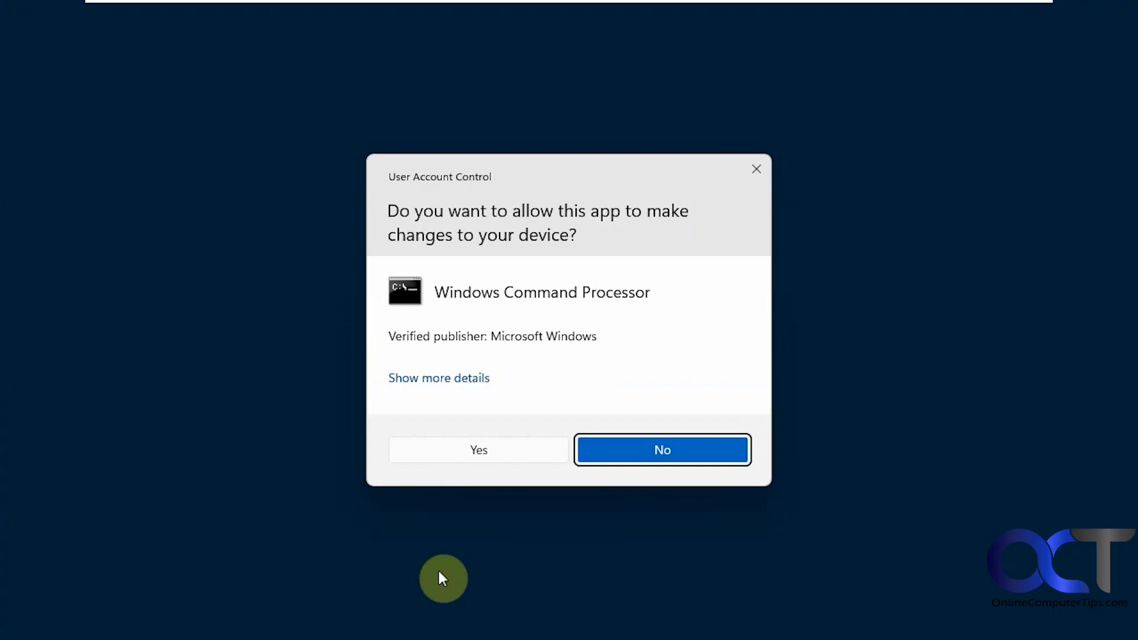
pyautogui.click(478, 450)
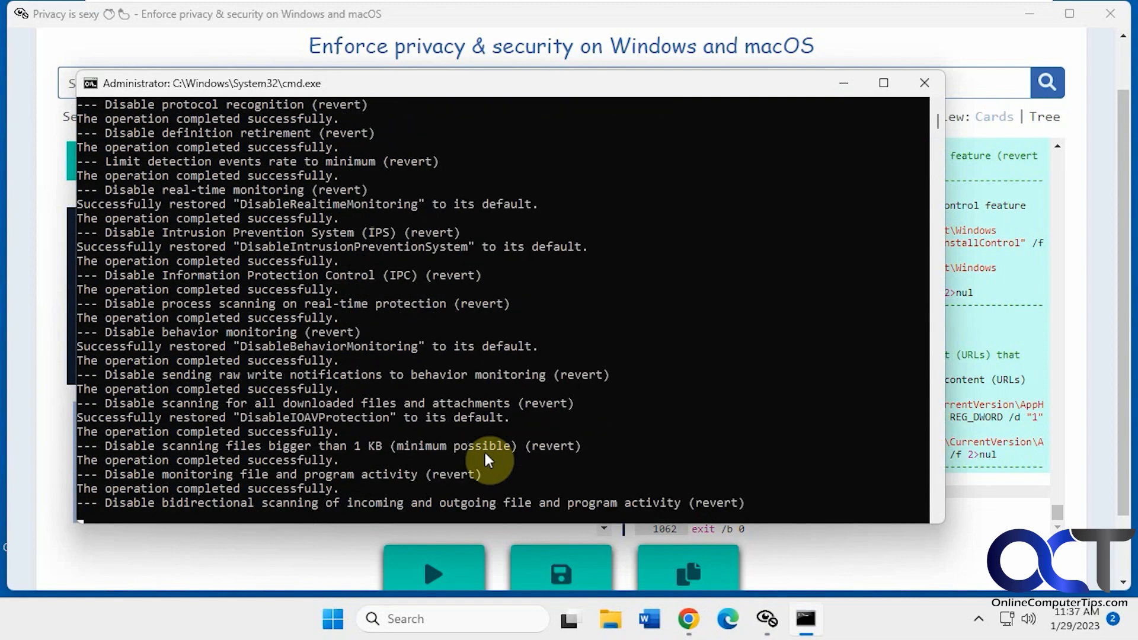
# Scroll through the generated revert script output.
pyautogui.scroll(-3)
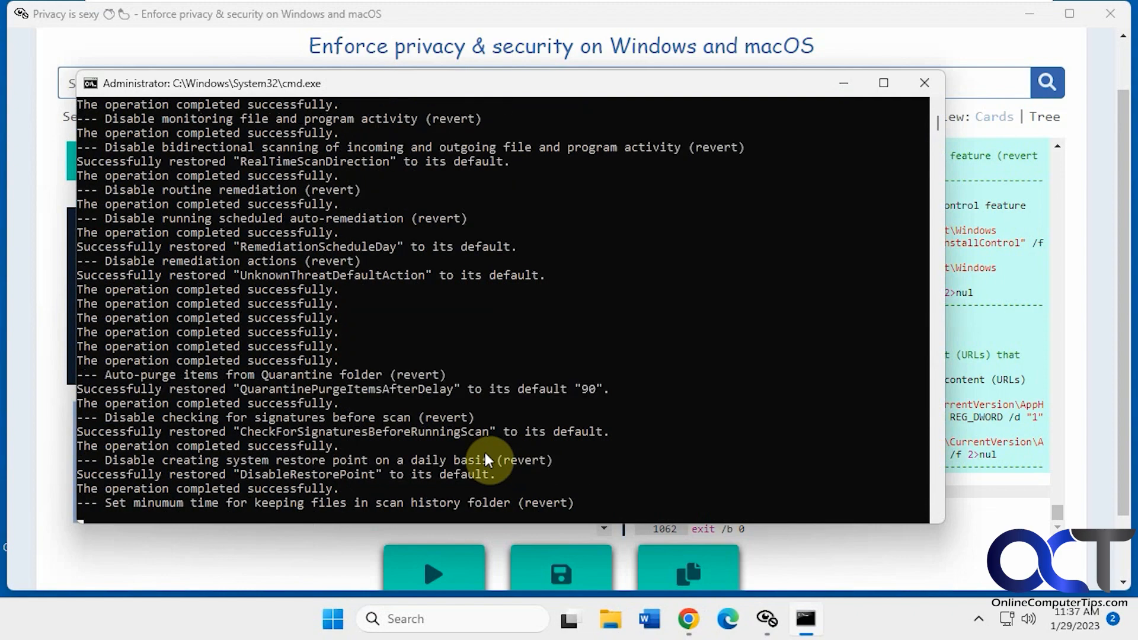
pyautogui.scroll(-3)
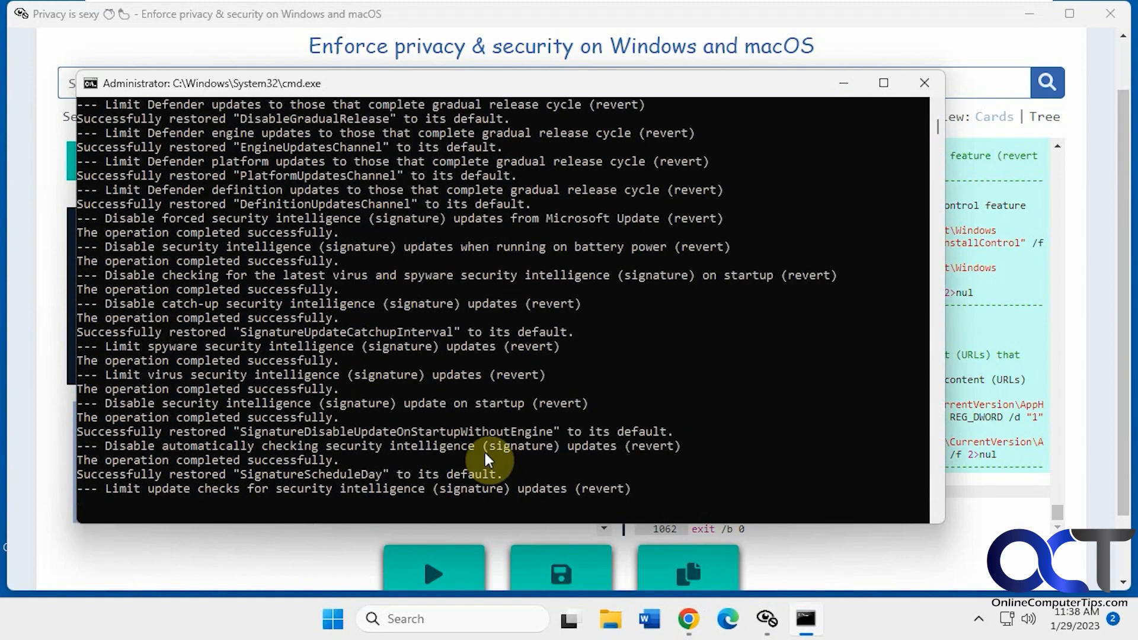
pyautogui.scroll(-3)
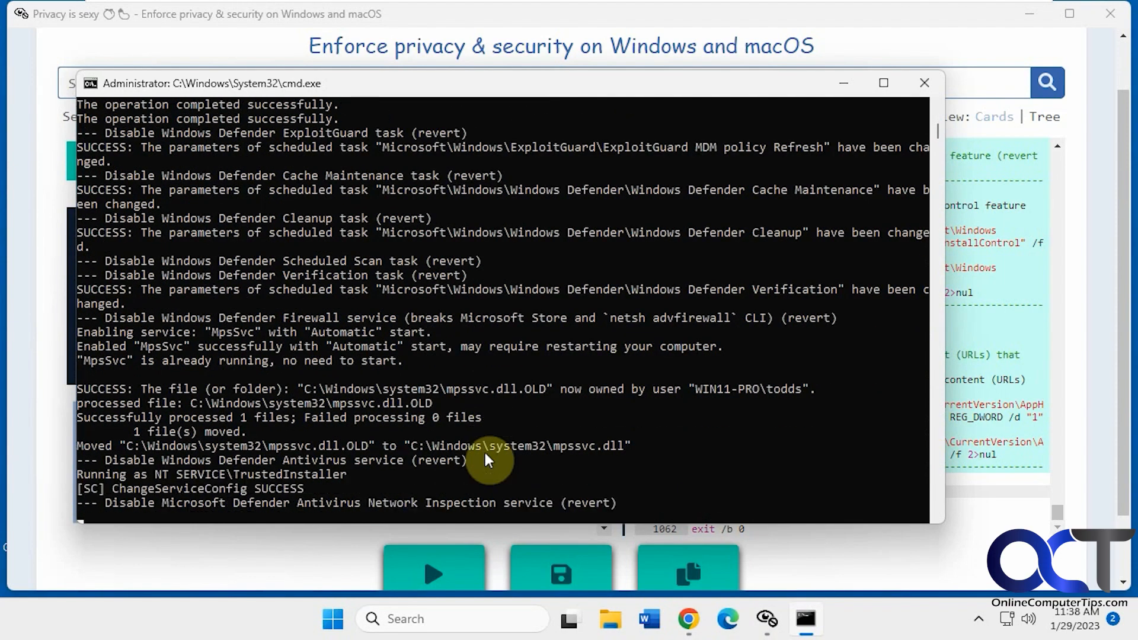
pyautogui.scroll(-3)
pyautogui.write('win')
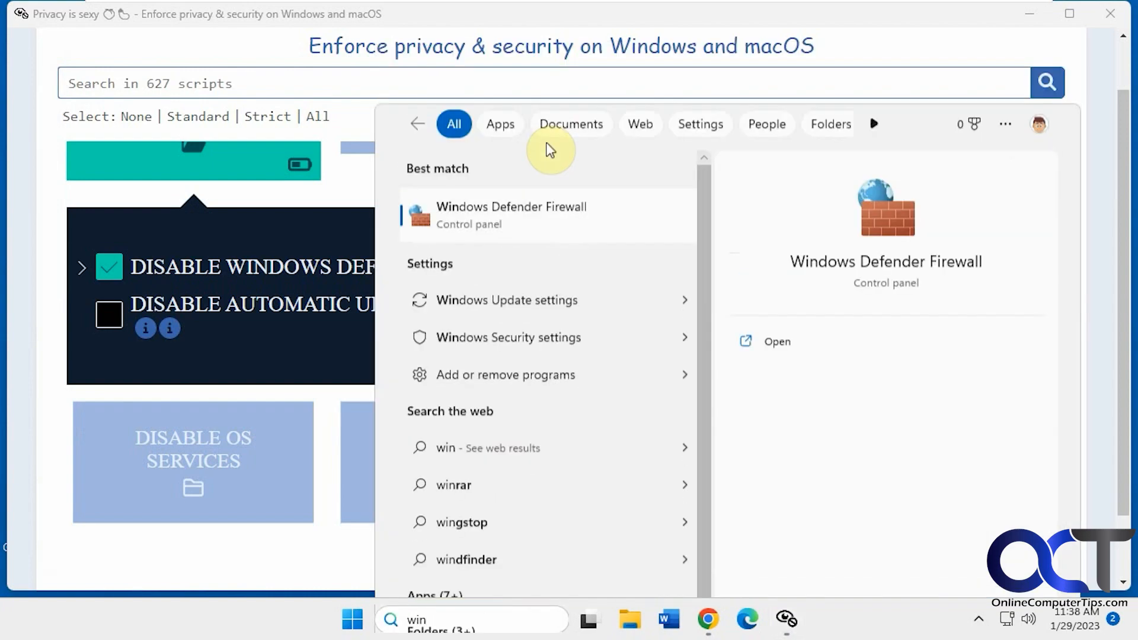
# Recheck Windows Defender Firewall, then deselect the Disable Windows Defender script.
pyautogui.click(776, 341)
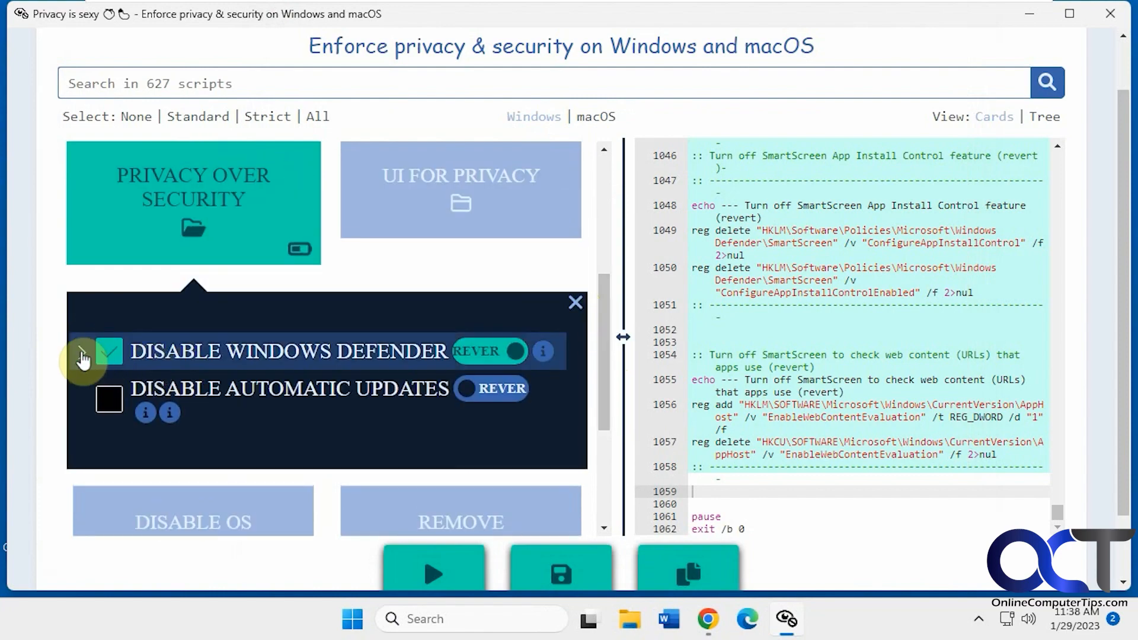
pyautogui.click(83, 358)
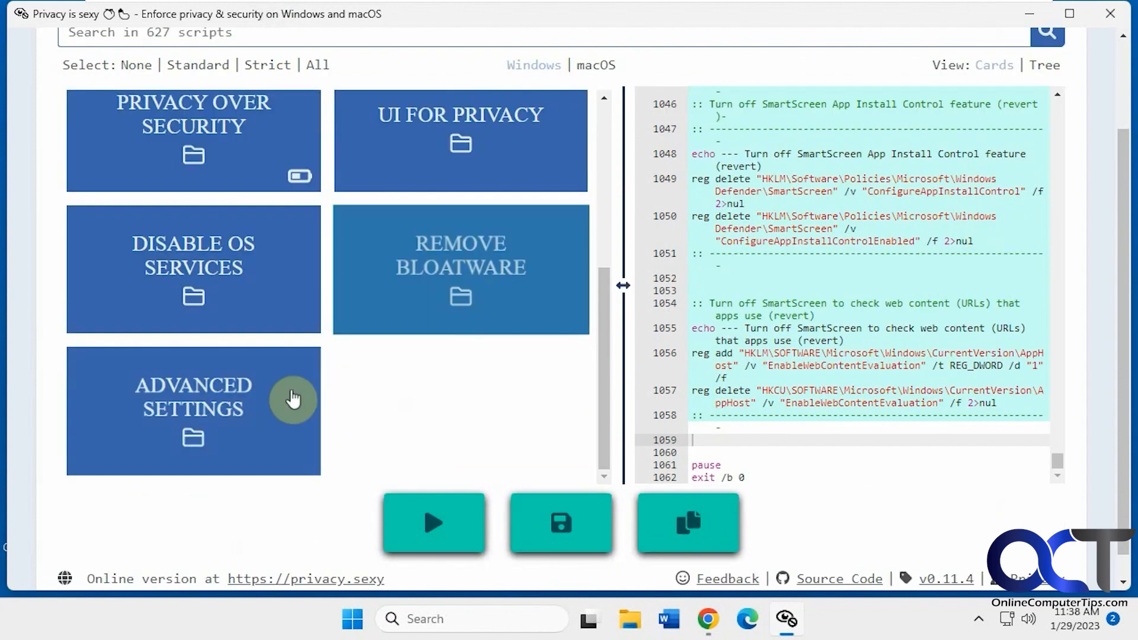
# In Advanced Settings, select Run script on start-up and deselect Disable Reserved Storage for updates.
pyautogui.click(192, 397)
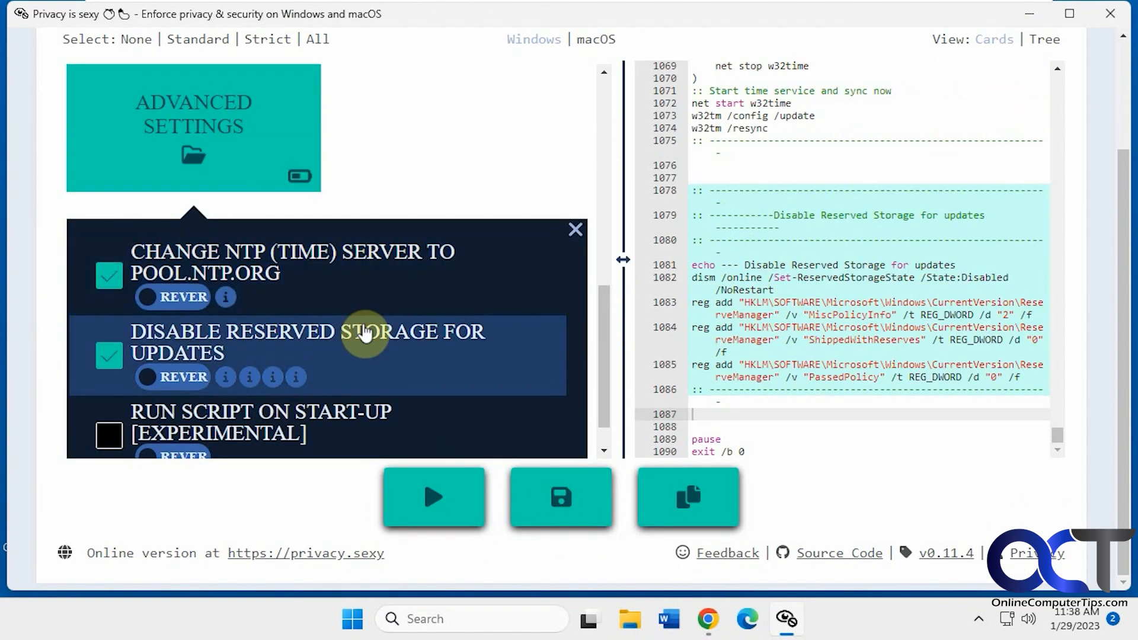
pyautogui.click(109, 435)
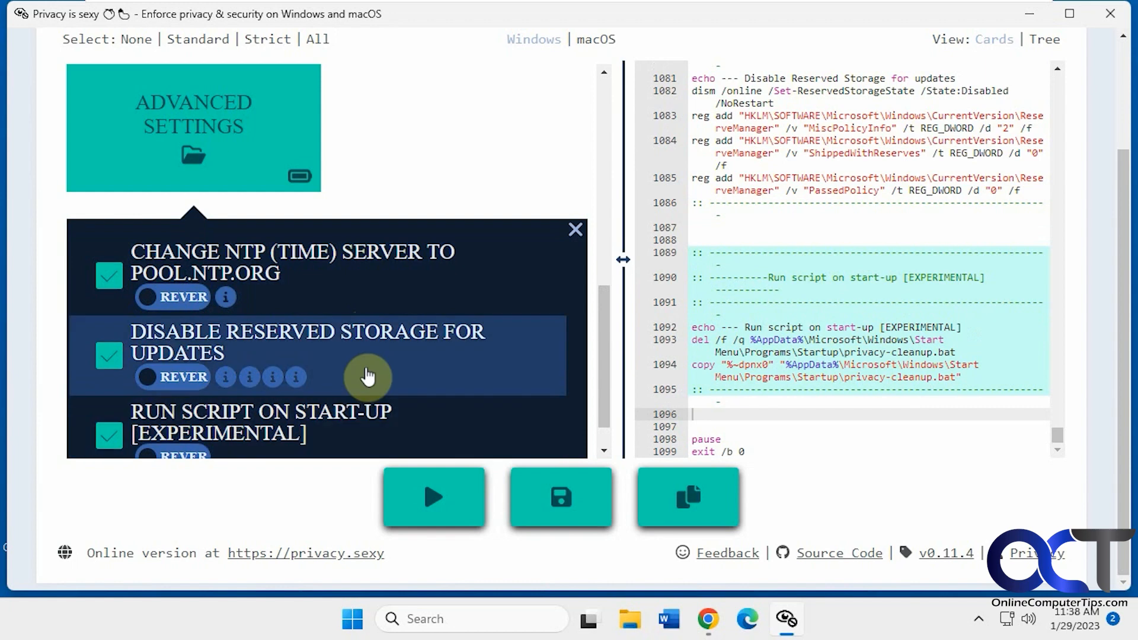
pyautogui.click(109, 356)
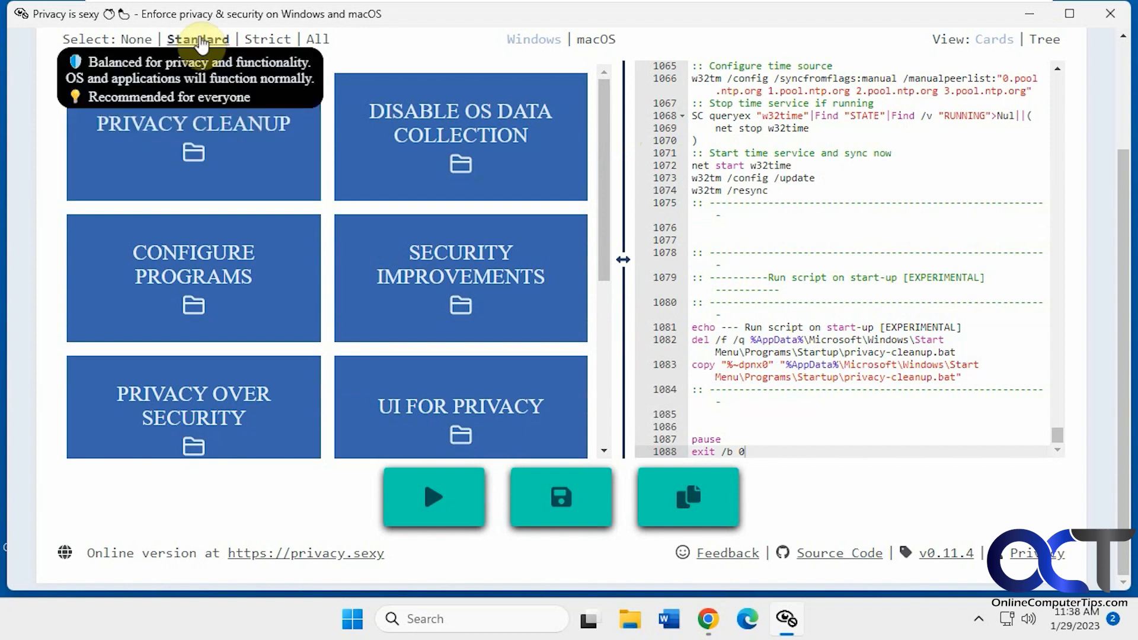
# Apply the Standard preset, then set the selection to None to clear every tweak.
pyautogui.click(316, 38)
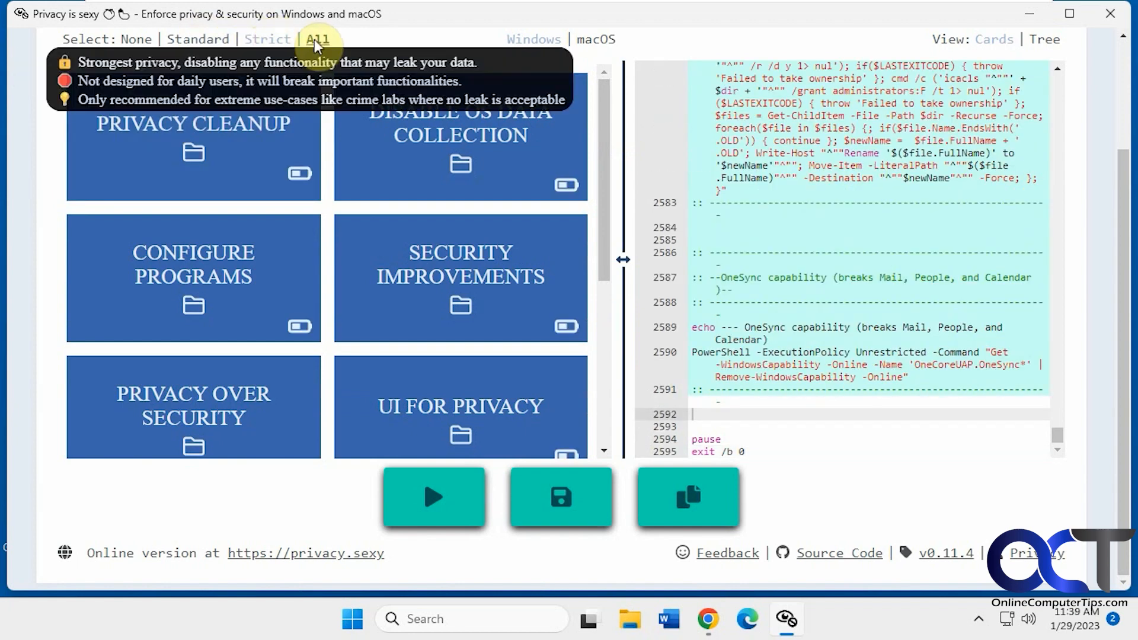
pyautogui.click(137, 38)
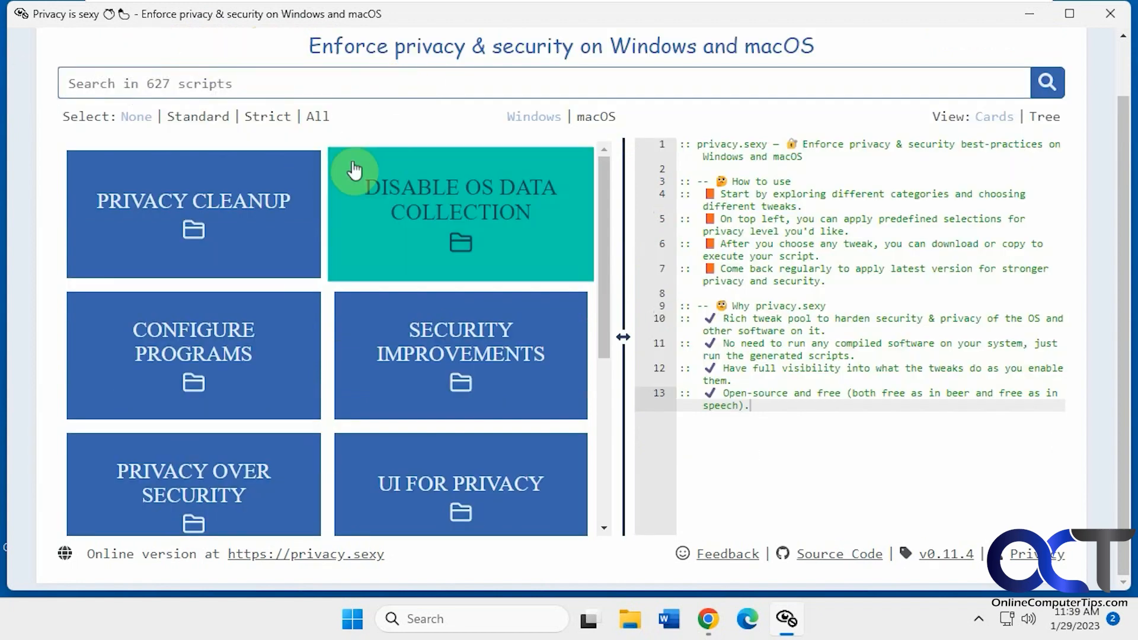
pyautogui.moveTo(352, 124)
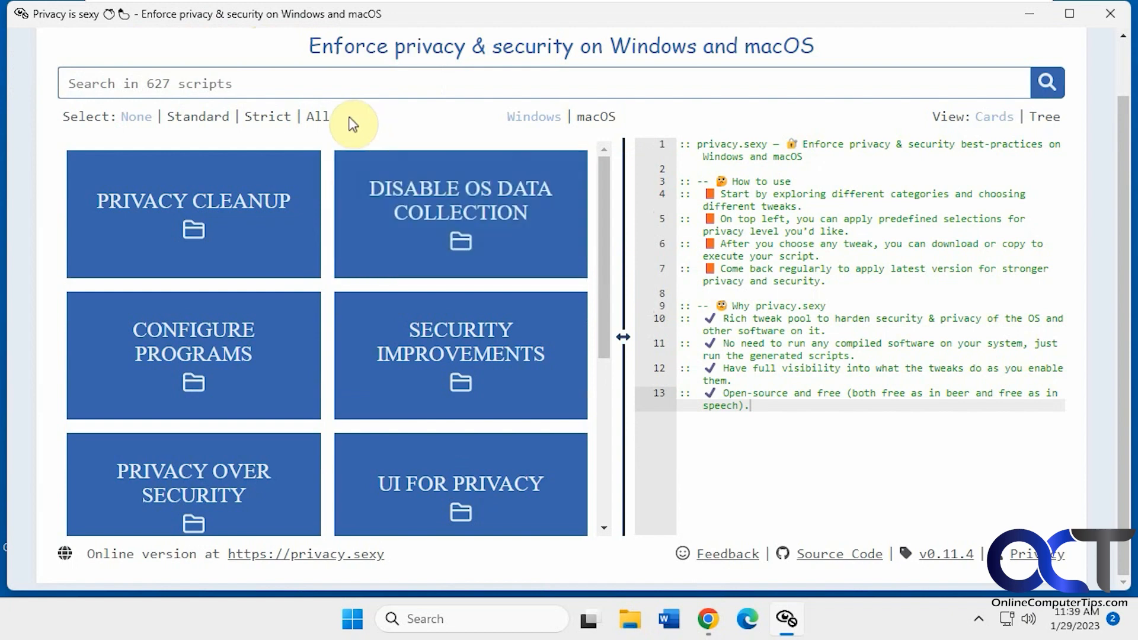